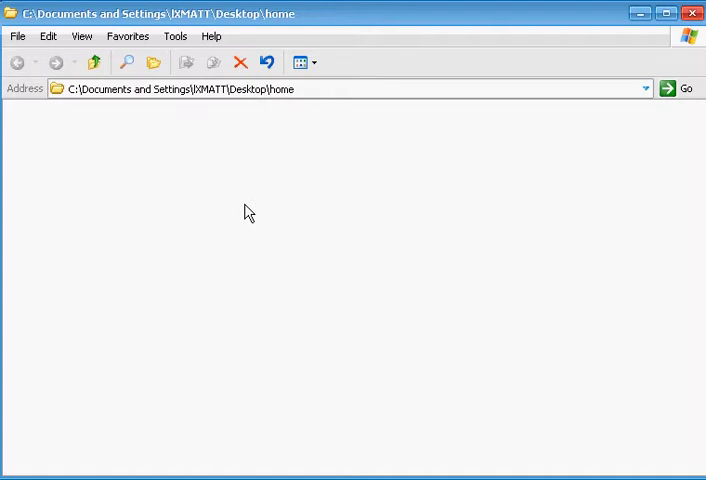
{"action": "mouse_move", "coordinate": [223, 190]}
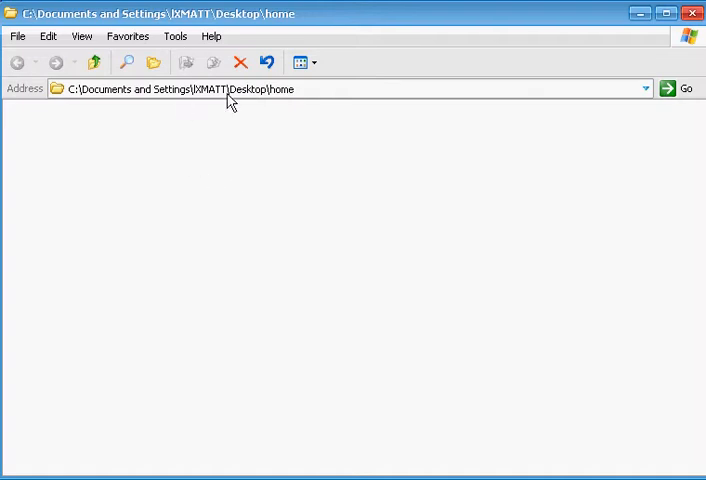
Turn off 'Hide extensions for known file types' in Explorer's Folder Options.
{"action": "left_click", "coordinate": [175, 36]}
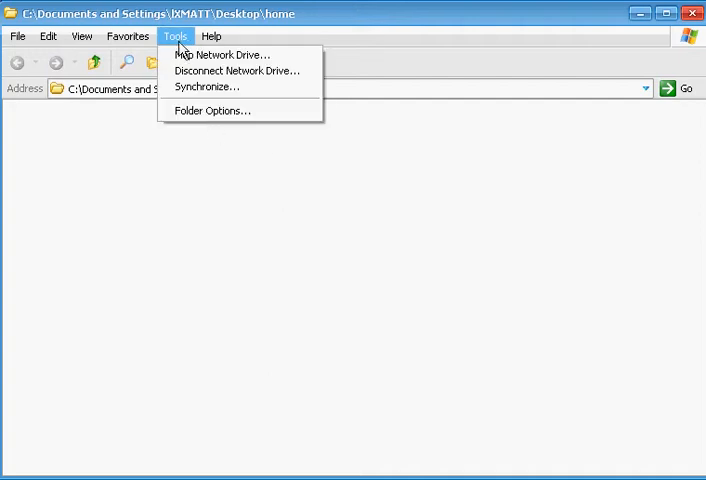
{"action": "left_click", "coordinate": [210, 110]}
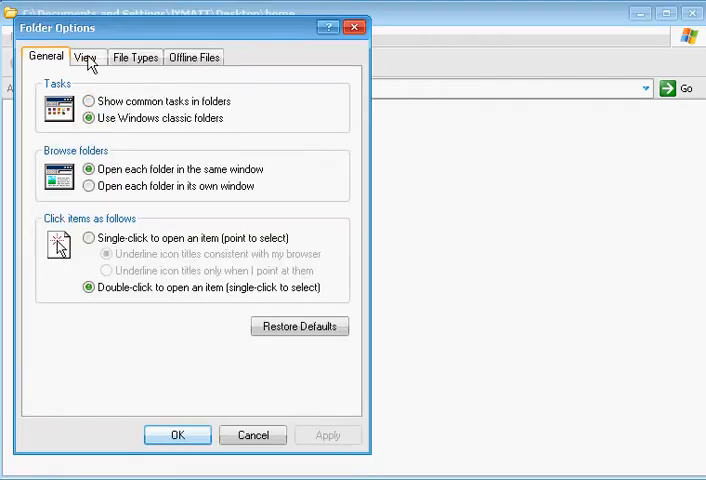
{"action": "left_click", "coordinate": [85, 57]}
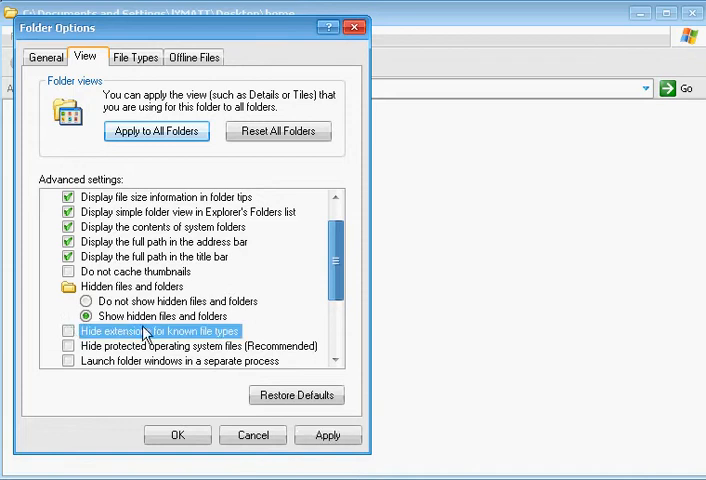
{"action": "mouse_move", "coordinate": [177, 83]}
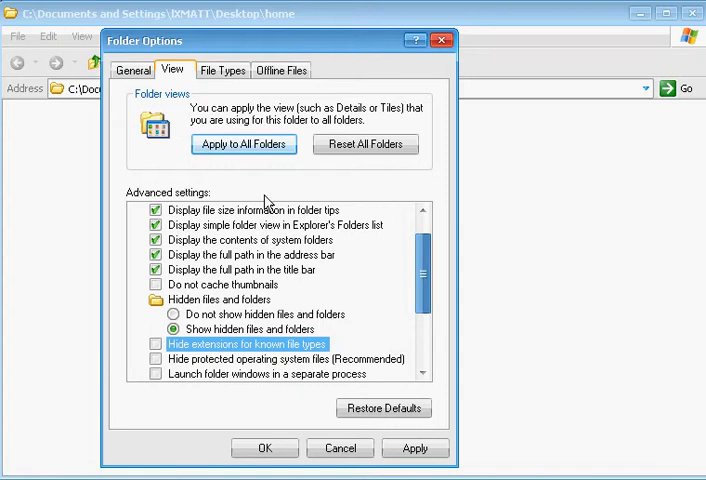
{"action": "left_click", "coordinate": [264, 448]}
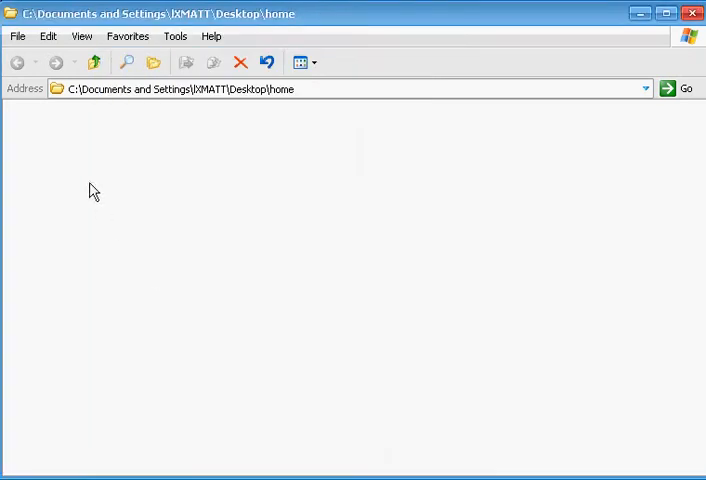
Create a new text document in the home folder, rename it links.html and accept the extension change.
{"action": "right_click", "coordinate": [93, 190]}
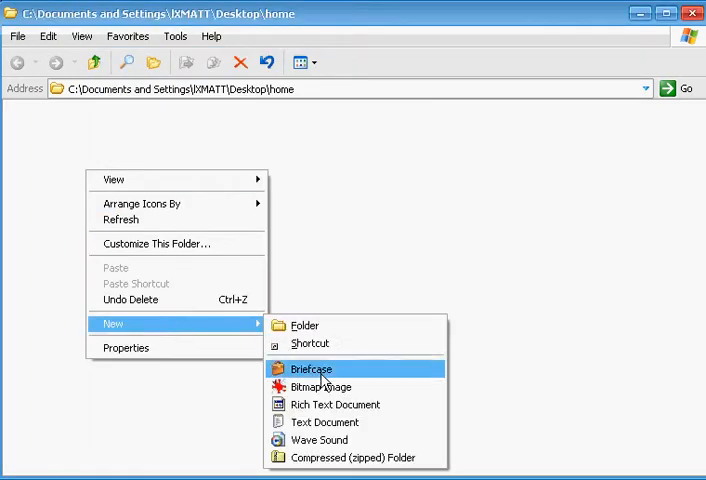
{"action": "left_click", "coordinate": [324, 422]}
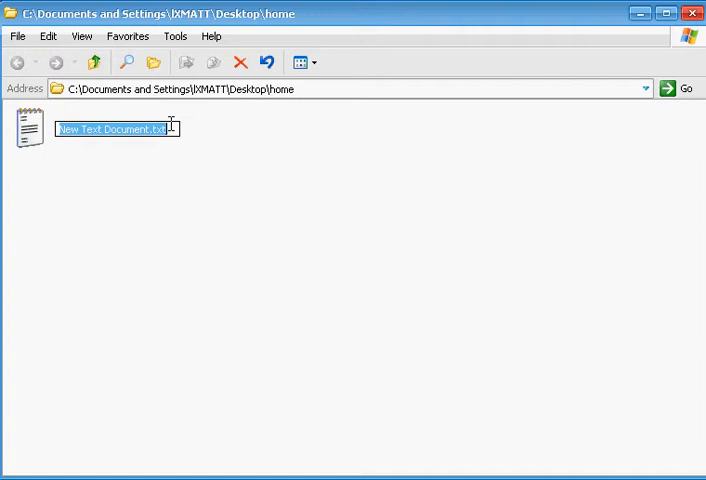
{"action": "left_click", "coordinate": [115, 129]}
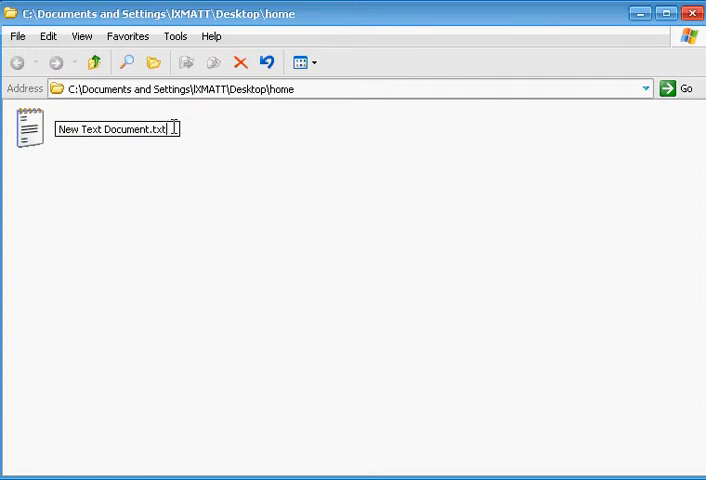
{"action": "type", "text": "N"}
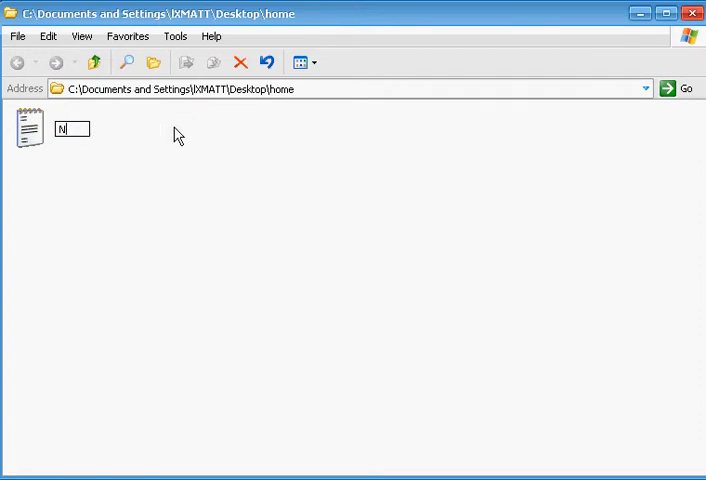
{"action": "type", "text": "links"}
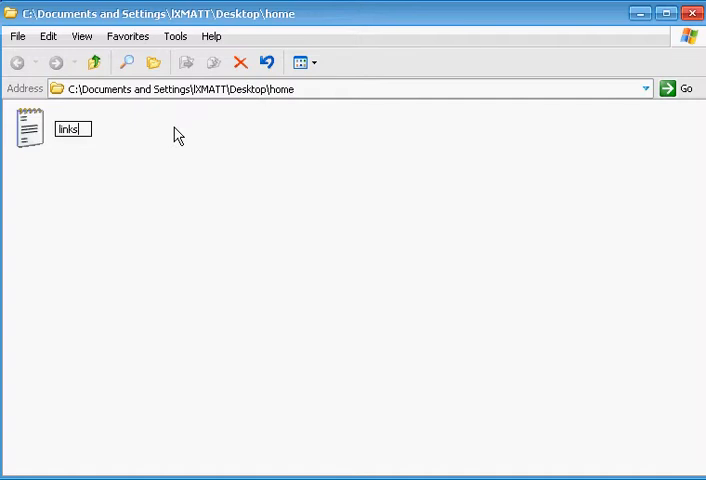
{"action": "type", "text": ".html"}
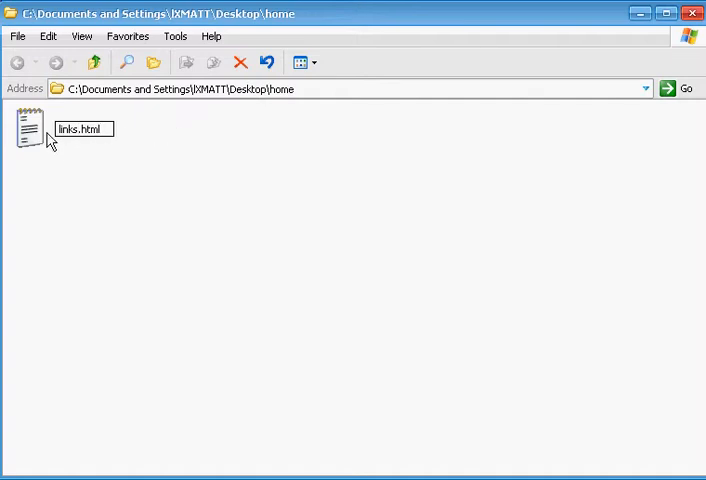
{"action": "left_click", "coordinate": [83, 128]}
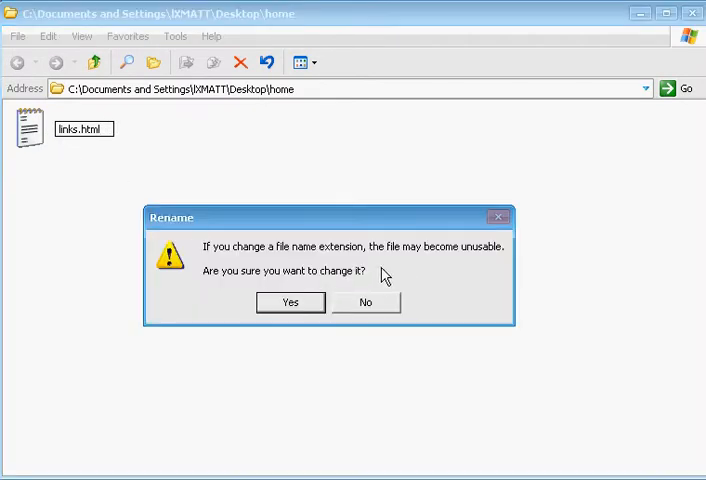
{"action": "mouse_move", "coordinate": [145, 185]}
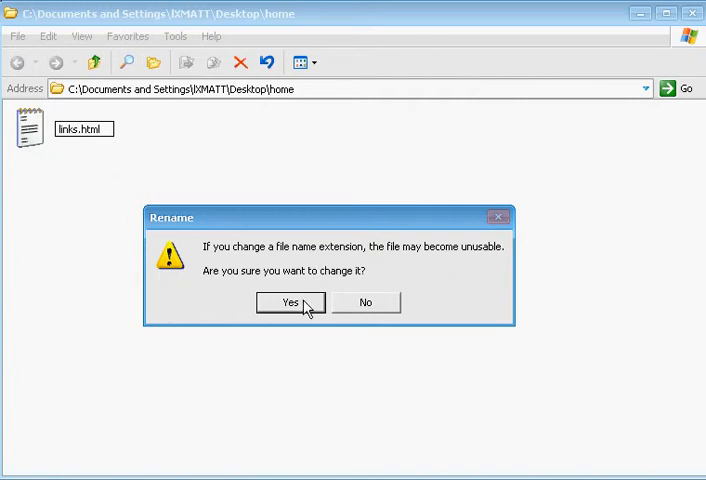
{"action": "left_click", "coordinate": [290, 302]}
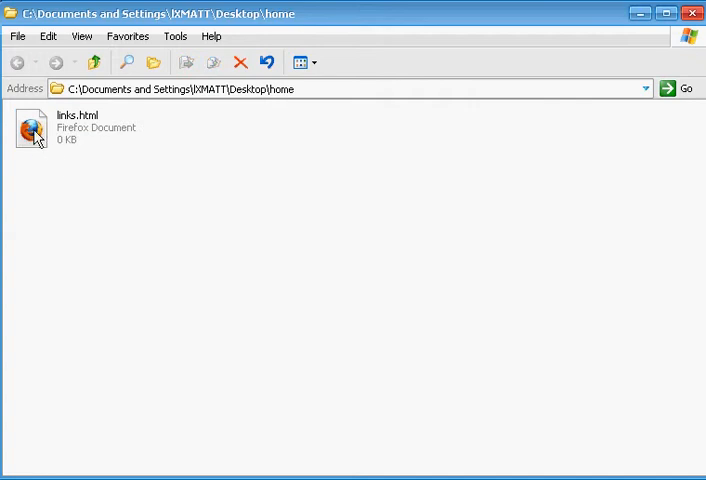
{"action": "mouse_move", "coordinate": [154, 198]}
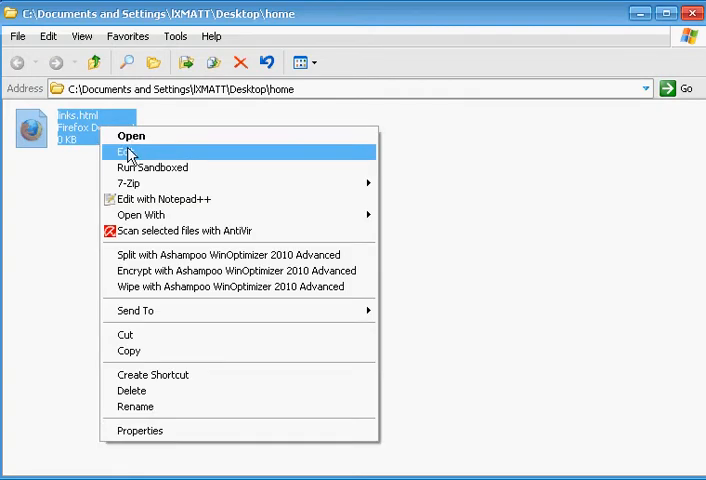
Open links.html in Notepad++ with the Edit command.
{"action": "left_click", "coordinate": [127, 151]}
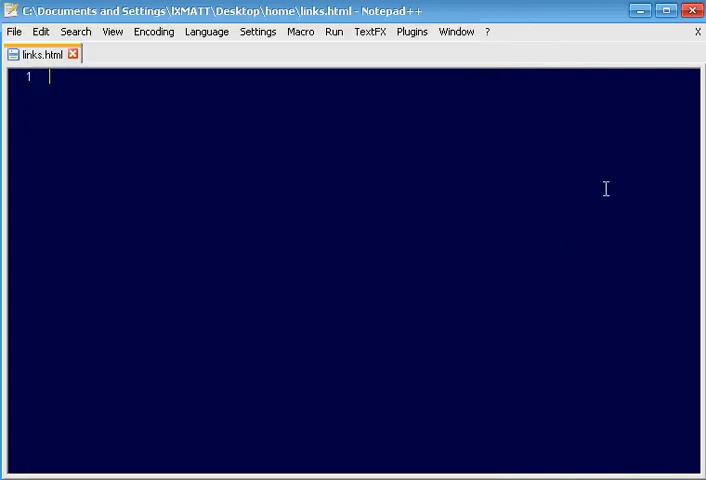
{"action": "mouse_move", "coordinate": [138, 164]}
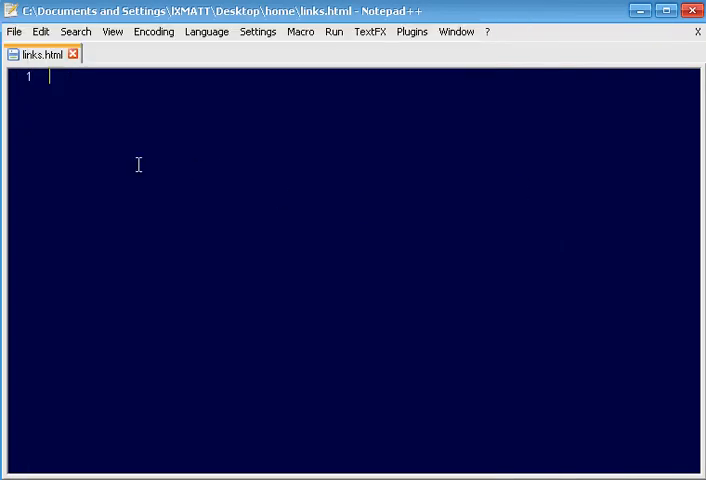
{"action": "mouse_move", "coordinate": [333, 31]}
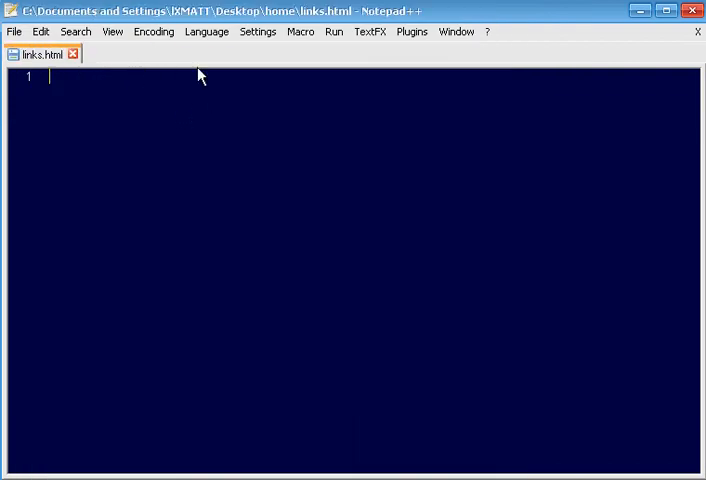
Set the links.html document language to HTML and focus the empty editing area.
{"action": "left_click", "coordinate": [206, 31]}
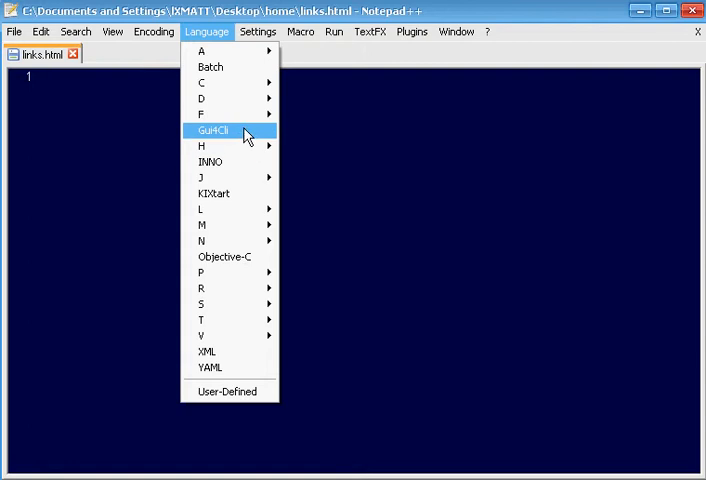
{"action": "mouse_move", "coordinate": [210, 146]}
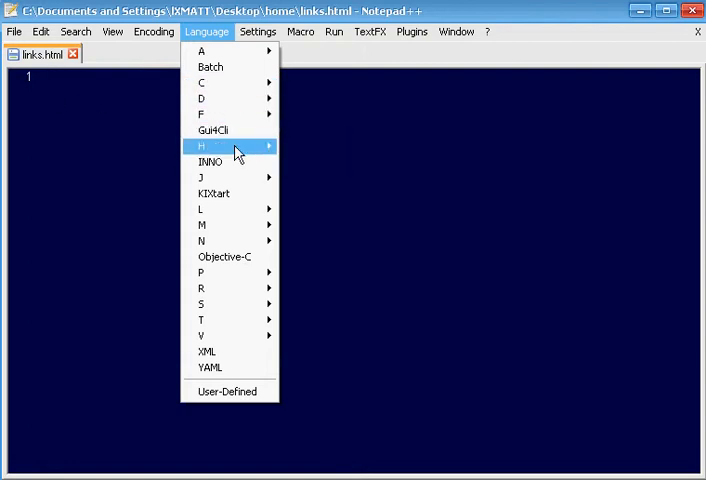
{"action": "mouse_move", "coordinate": [240, 147]}
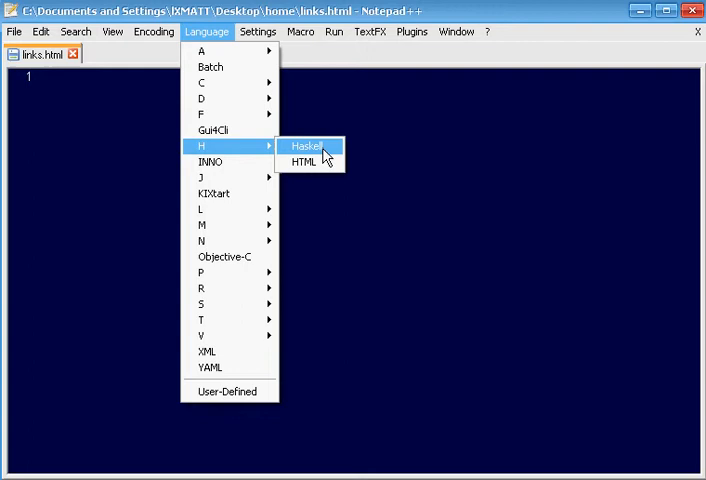
{"action": "mouse_move", "coordinate": [320, 162]}
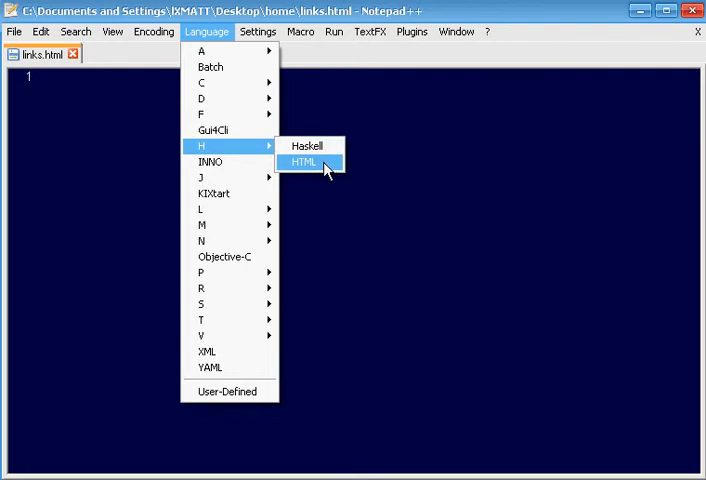
{"action": "left_click", "coordinate": [302, 161]}
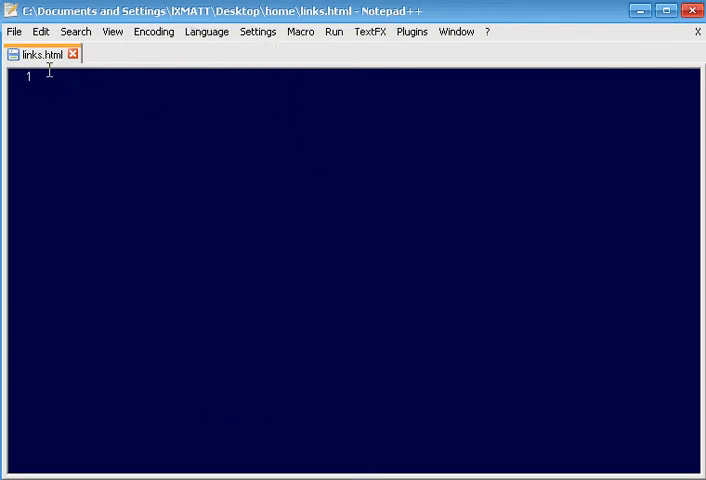
{"action": "left_click", "coordinate": [207, 31]}
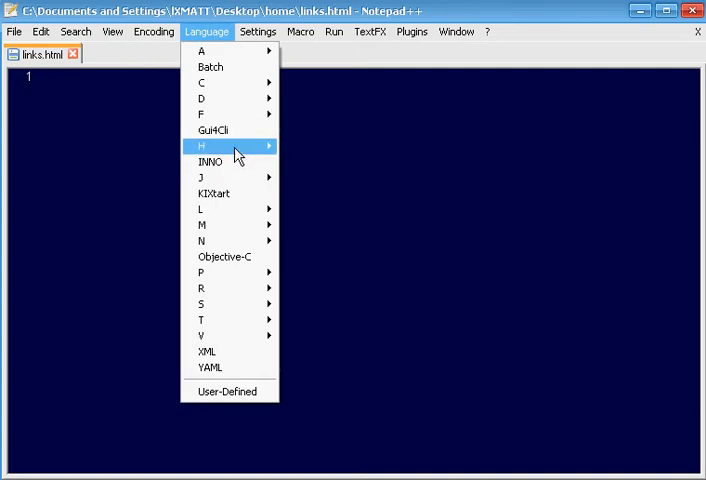
{"action": "left_click", "coordinate": [97, 116]}
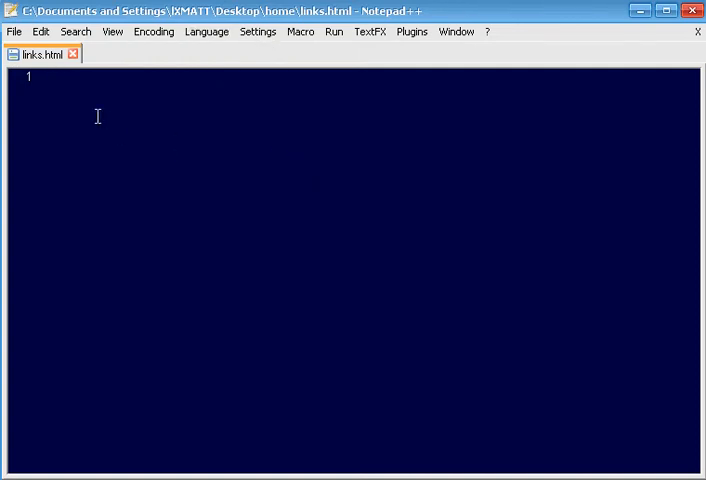
{"action": "left_click", "coordinate": [48, 77]}
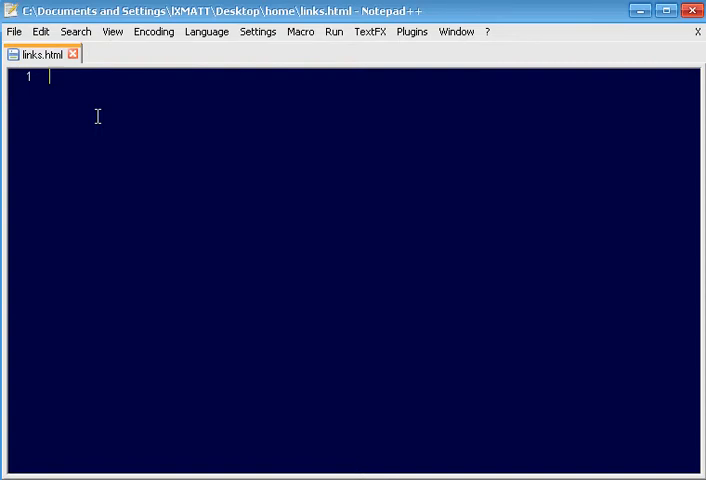
{"action": "mouse_move", "coordinate": [35, 75]}
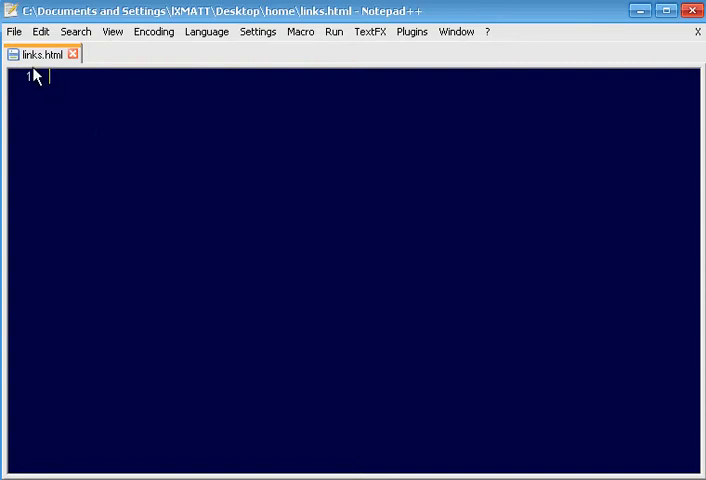
{"action": "mouse_move", "coordinate": [35, 161]}
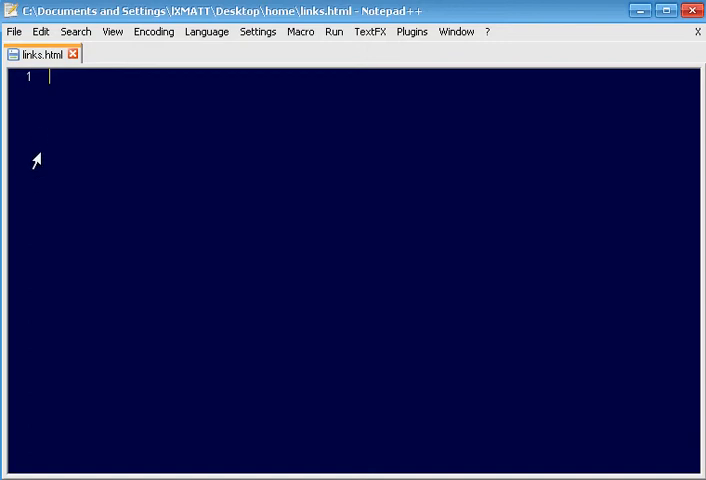
{"action": "mouse_move", "coordinate": [139, 108]}
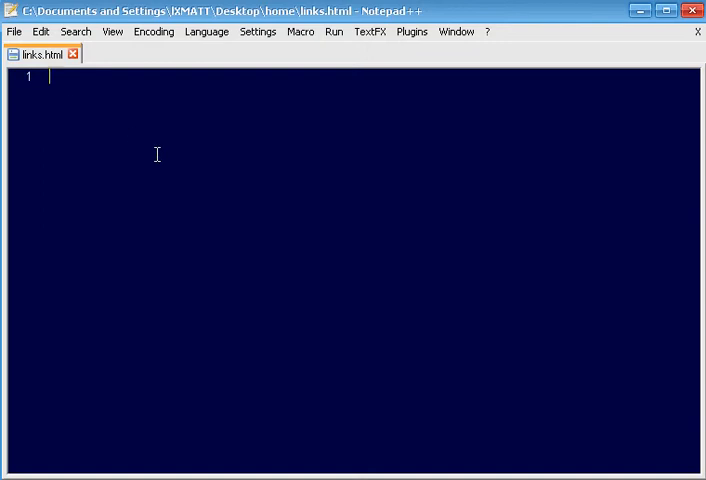
Write <html> on line 1 and <title>links</title> on line 2.
{"action": "type", "text": "<html>"}
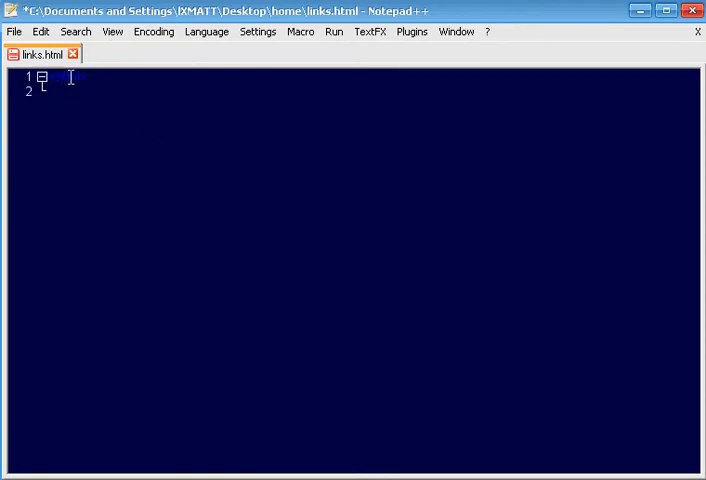
{"action": "type", "text": "<html>"}
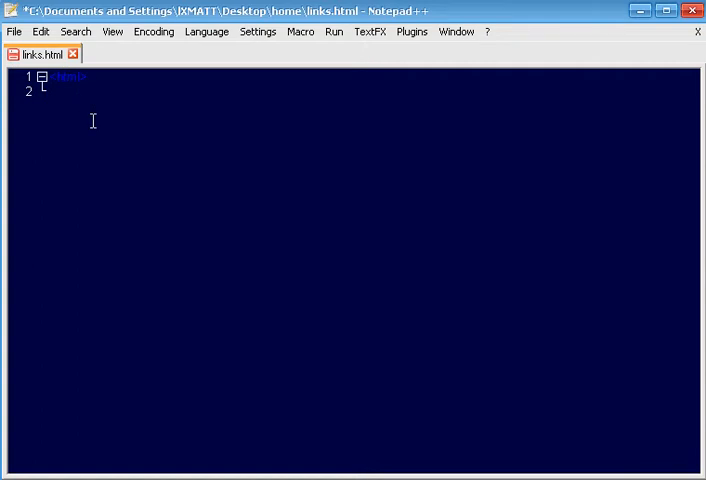
{"action": "type", "text": "<t"}
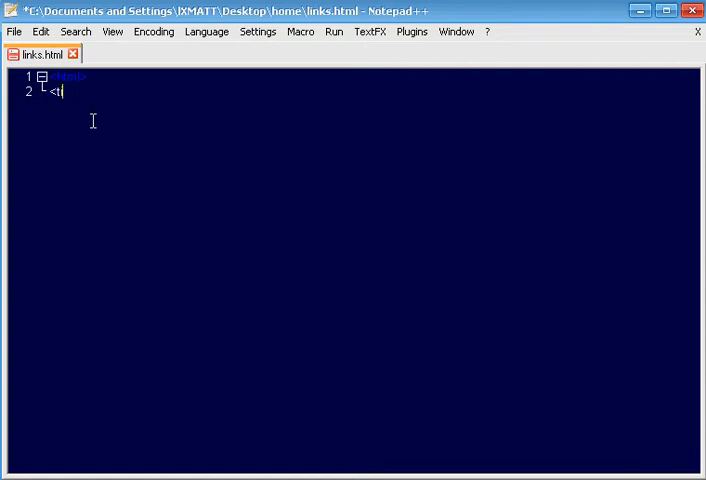
{"action": "type", "text": "itle>"}
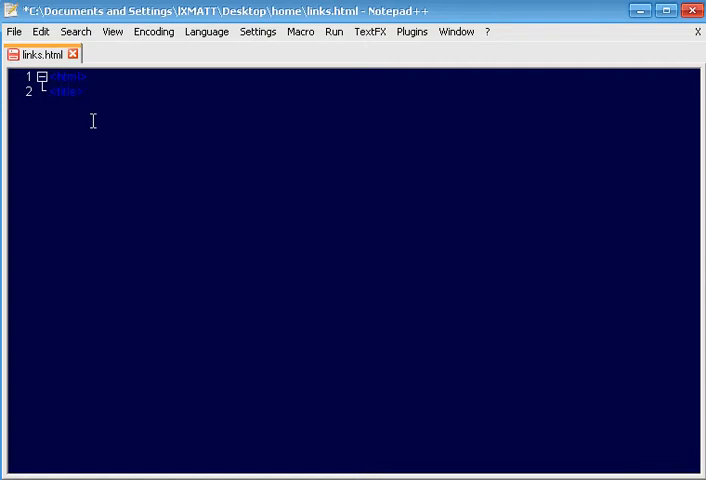
{"action": "type", "text": "lin"}
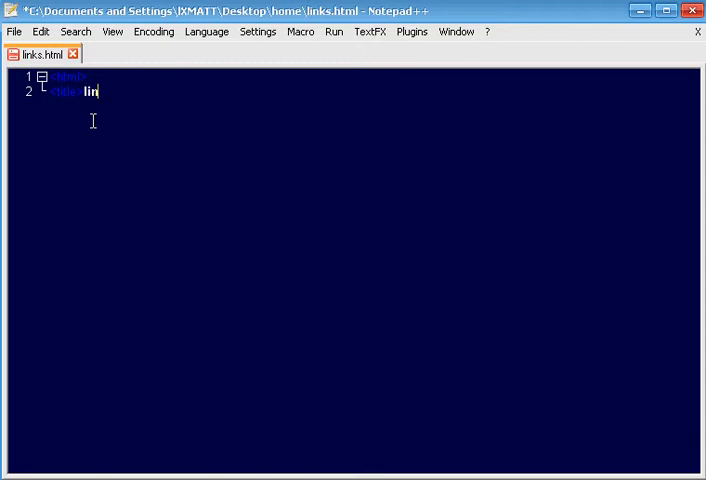
{"action": "type", "text": "ks"}
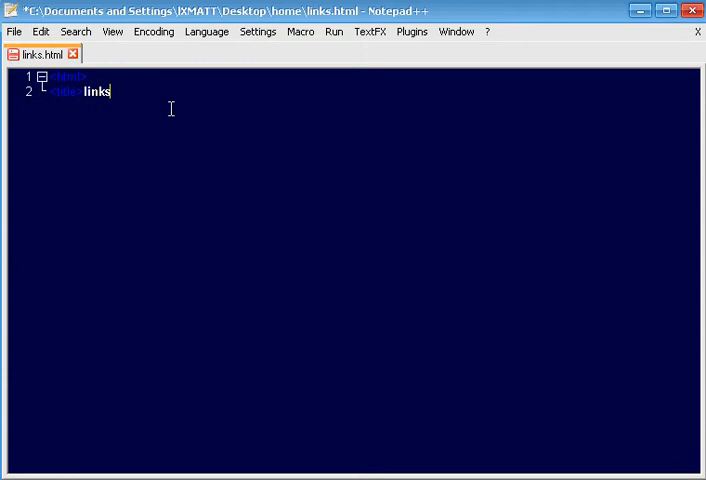
{"action": "type", "text": "<t"}
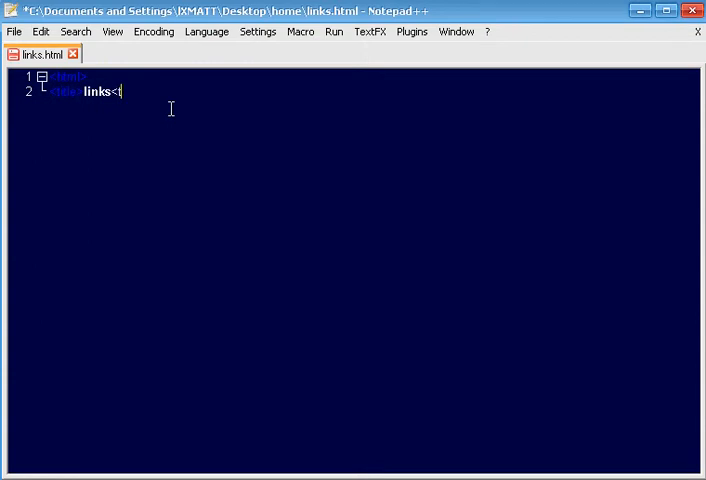
{"action": "type", "text": "/title>"}
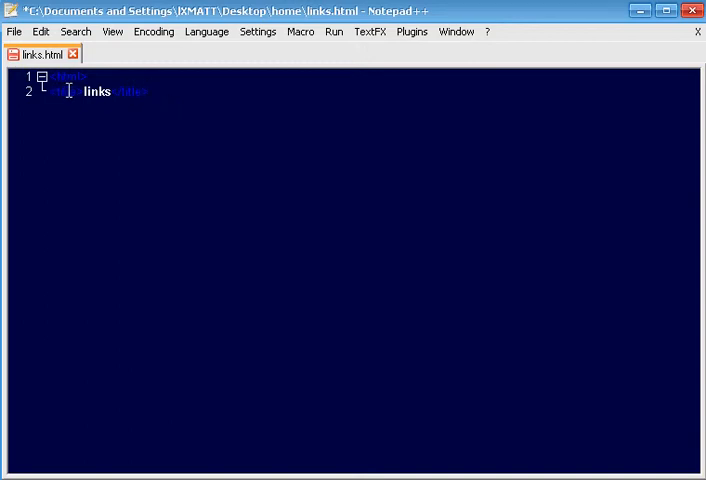
{"action": "double_click", "coordinate": [70, 77]}
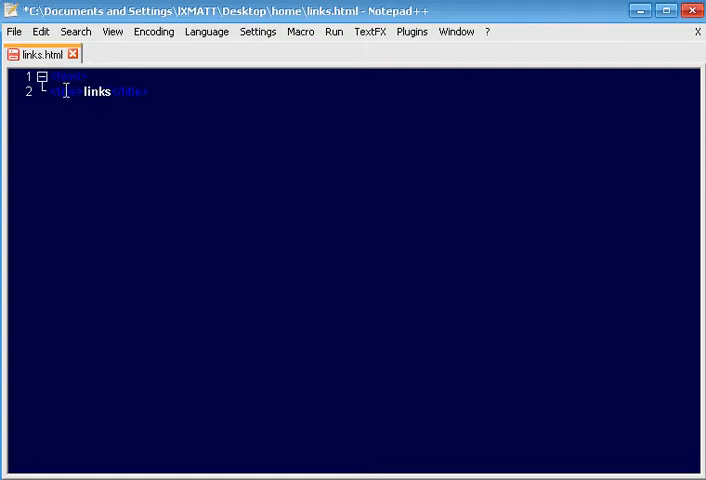
{"action": "double_click", "coordinate": [127, 91]}
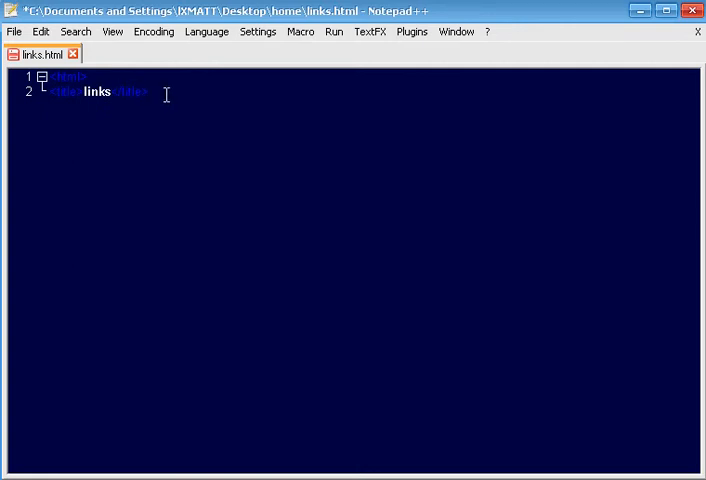
Add a <body> tag below the title with a new line beneath it.
{"action": "key", "text": "Enter"}
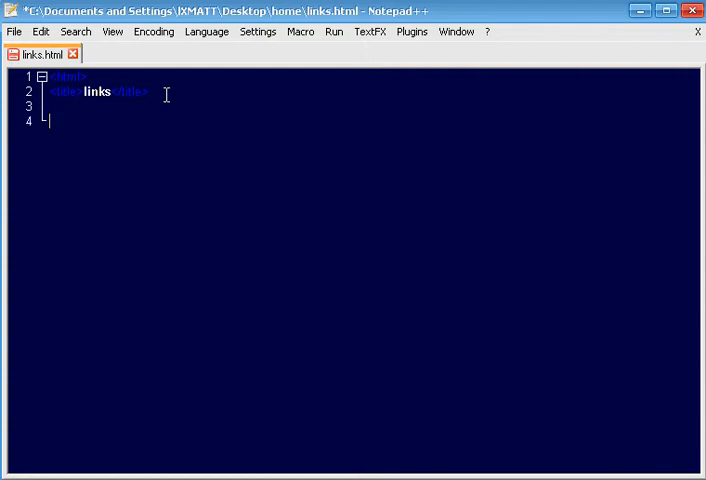
{"action": "type", "text": "<"}
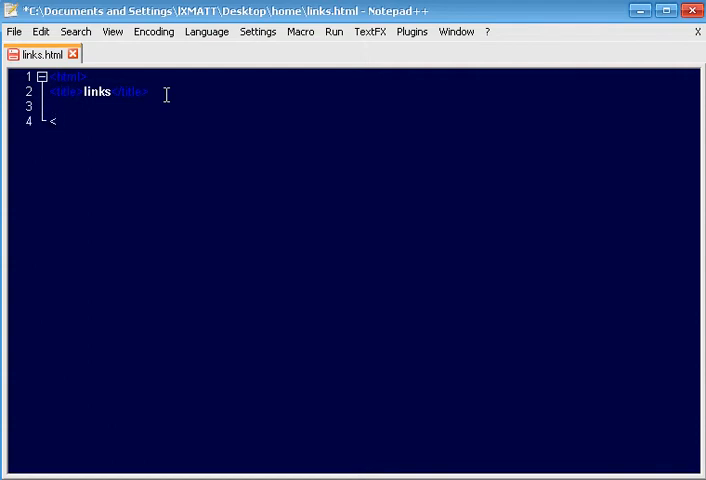
{"action": "type", "text": "body>"}
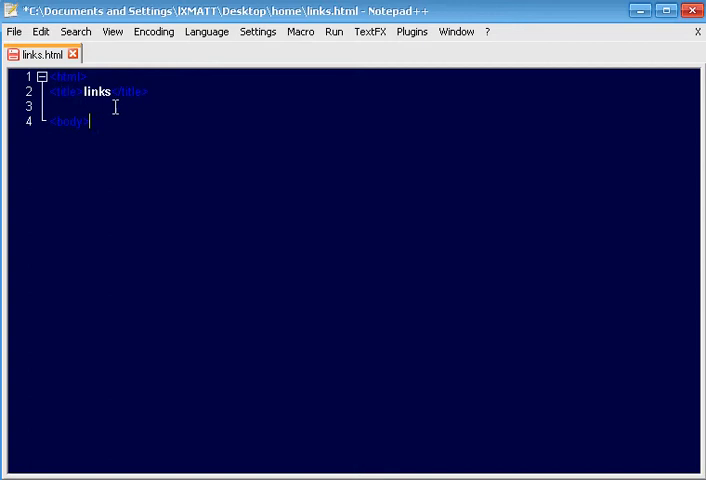
{"action": "key", "text": "Enter"}
{"action": "type", "text": "<a href"}
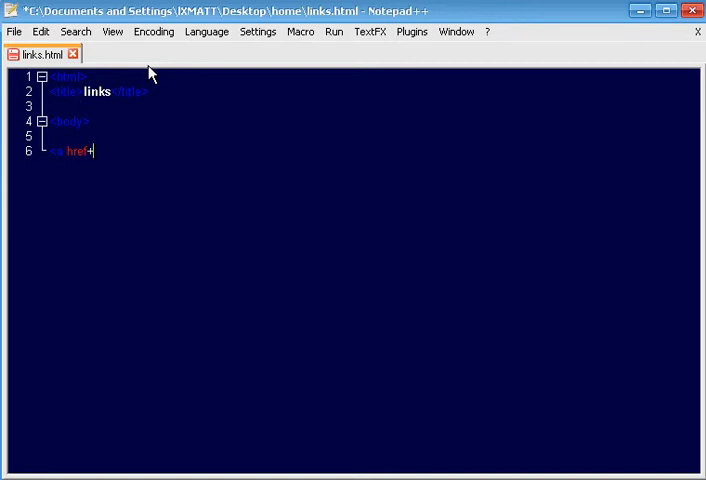
{"action": "type", "text": "="}
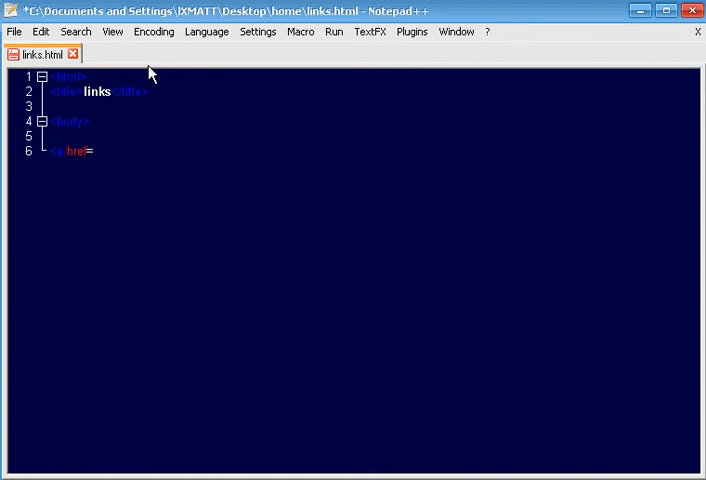
{"action": "type", "text": "\""}
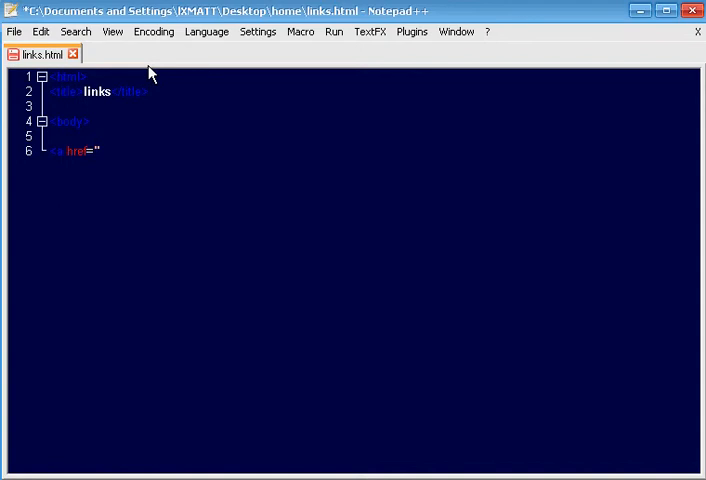
{"action": "type", "text": "h"}
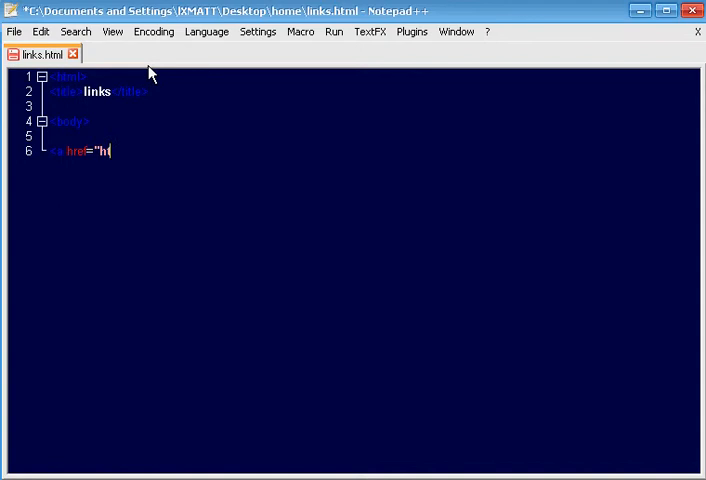
{"action": "type", "text": "ttp:"}
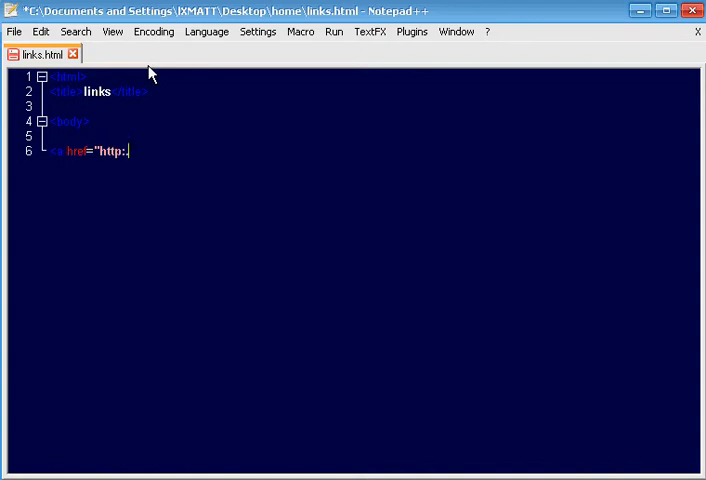
{"action": "type", "text": "/"}
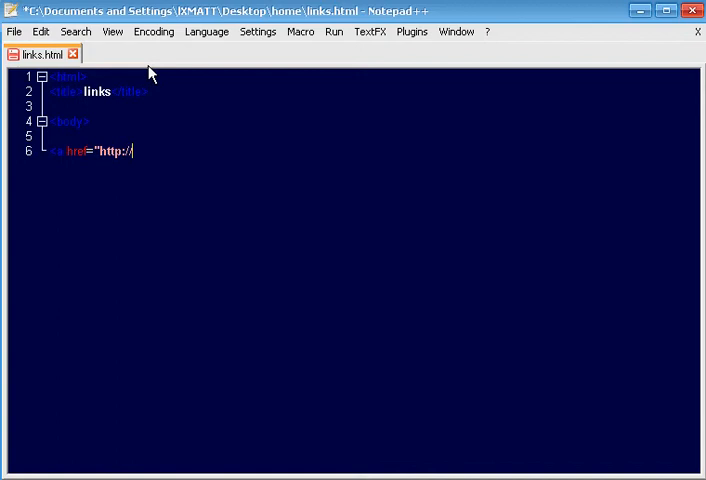
{"action": "type", "text": "google.com"}
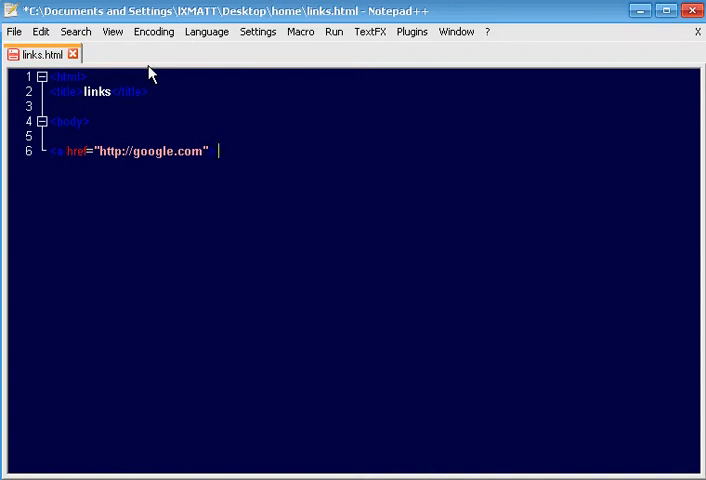
{"action": "mouse_move", "coordinate": [147, 140]}
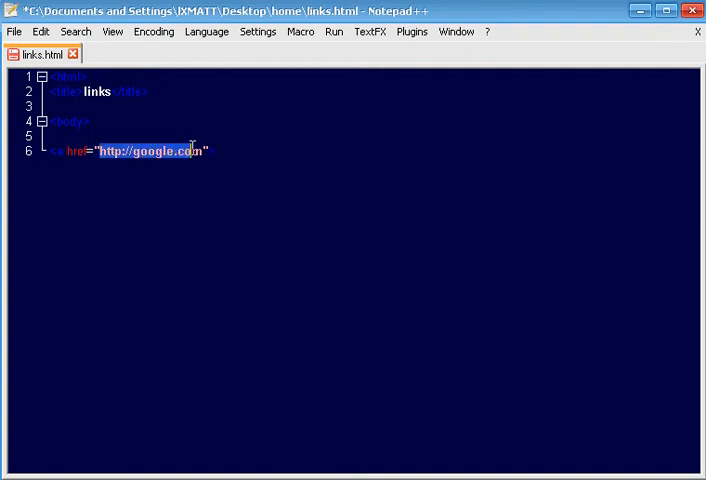
{"action": "left_click", "coordinate": [240, 151]}
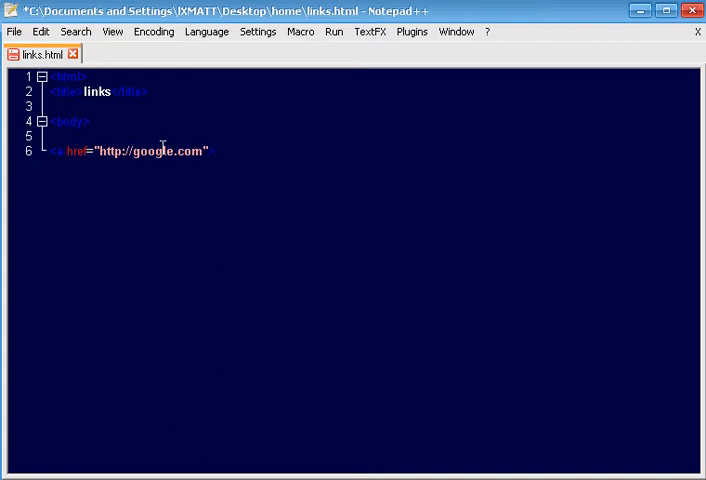
{"action": "mouse_move", "coordinate": [289, 167]}
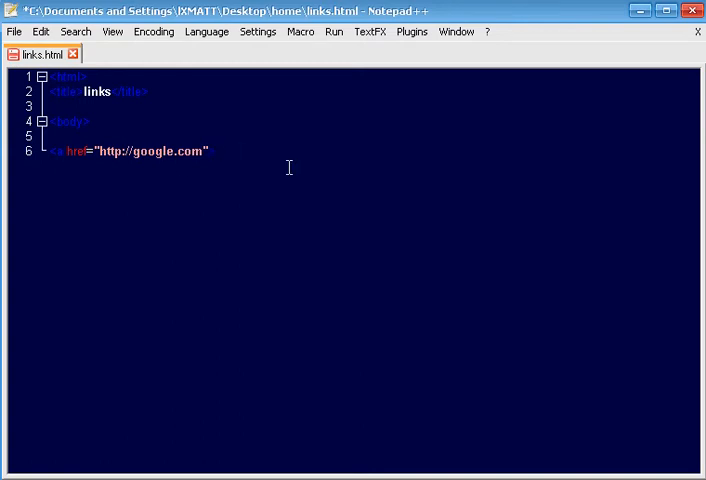
{"action": "type", "text": "google"}
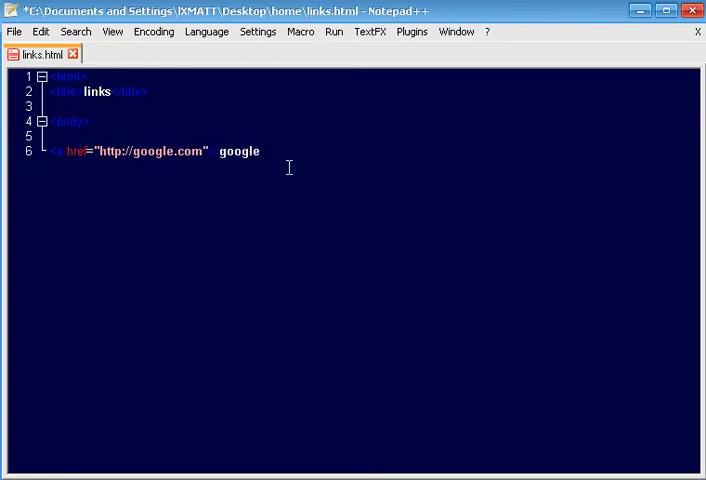
{"action": "type", "text": "M"}
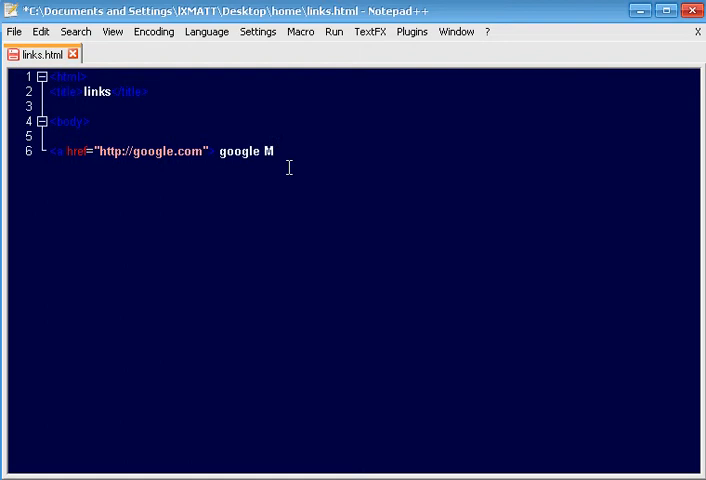
{"action": "type", "text": "<"}
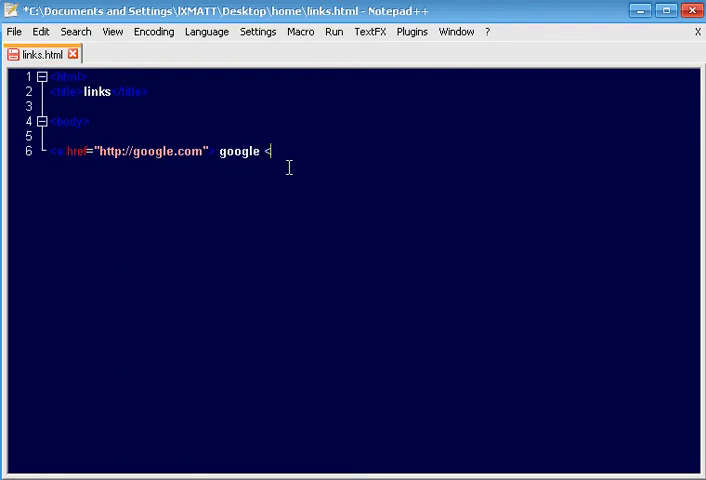
{"action": "type", "text": "/a"}
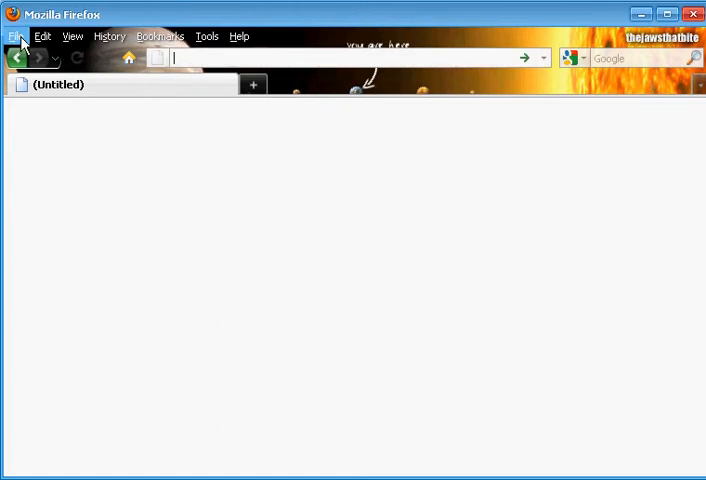
Load links.html from the home folder in Firefox to check the google link.
{"action": "left_click", "coordinate": [15, 36]}
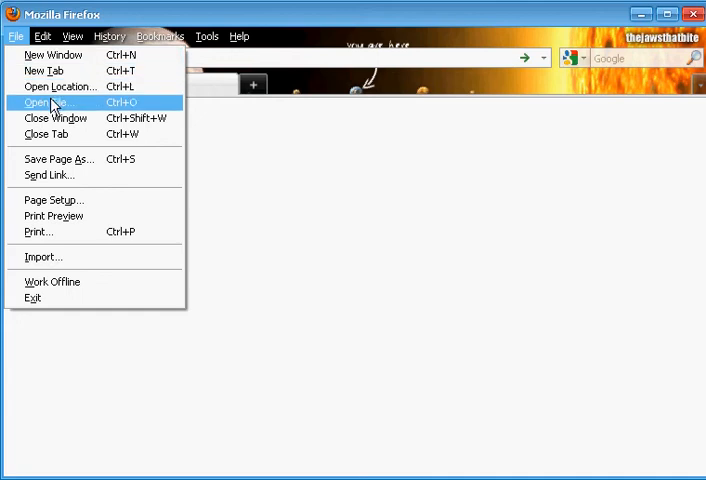
{"action": "left_click", "coordinate": [40, 102]}
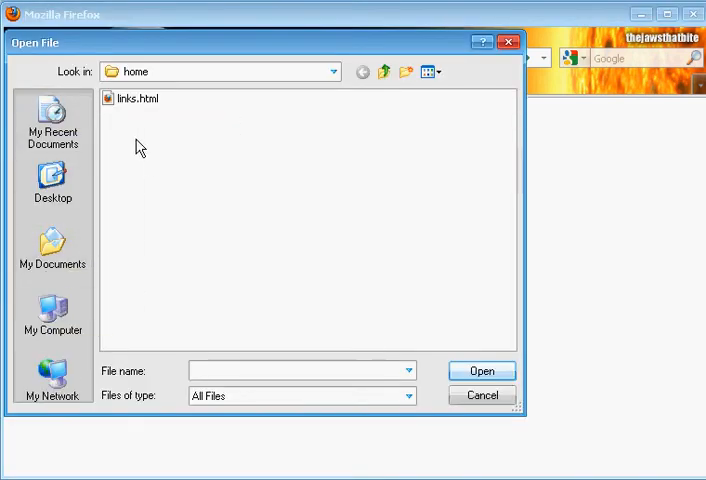
{"action": "left_click", "coordinate": [135, 98]}
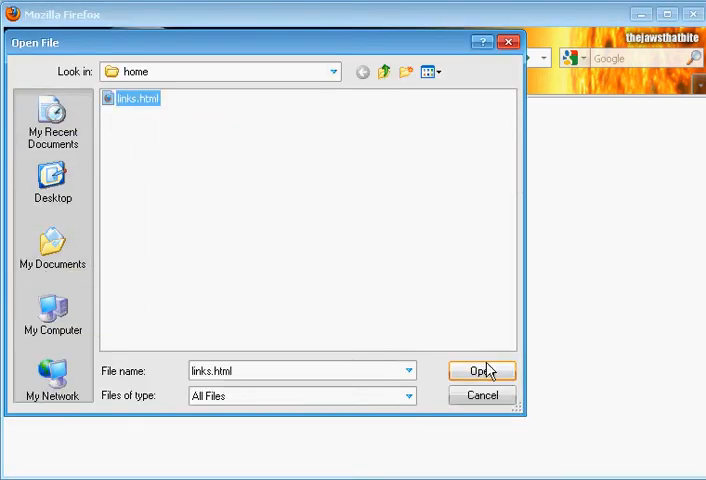
{"action": "left_click", "coordinate": [483, 371]}
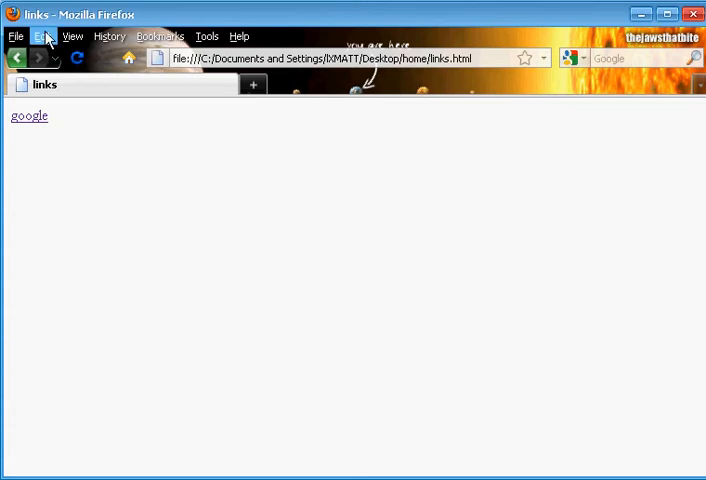
{"action": "mouse_move", "coordinate": [82, 130]}
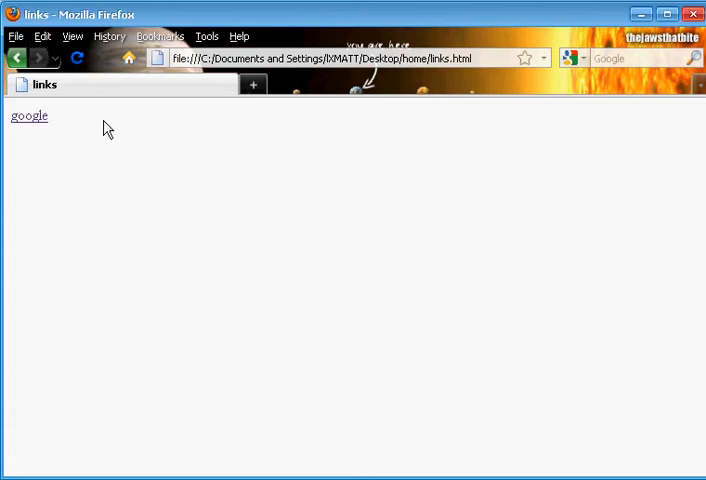
{"action": "mouse_move", "coordinate": [176, 163]}
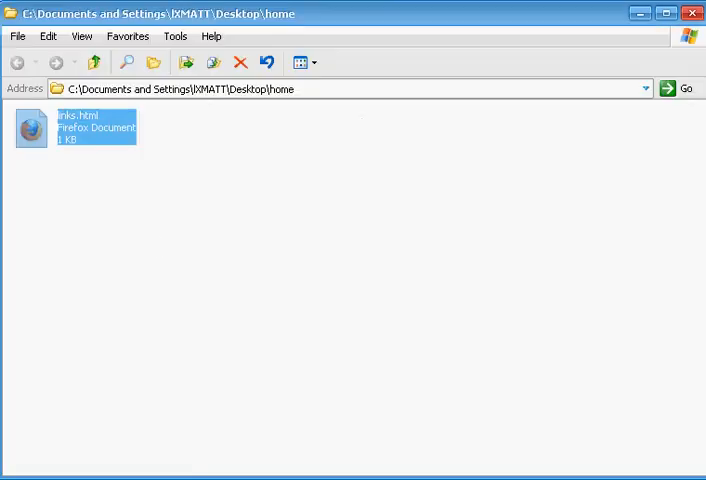
{"action": "double_click", "coordinate": [95, 127]}
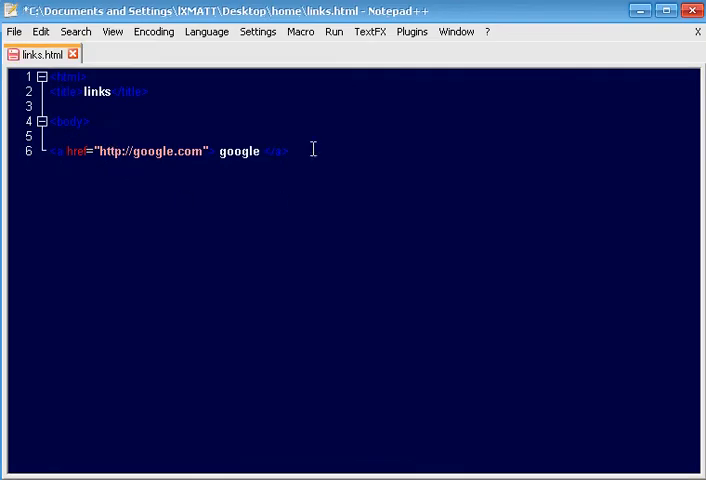
Append a <br> tag after the google link on line 6.
{"action": "type", "text": "<"}
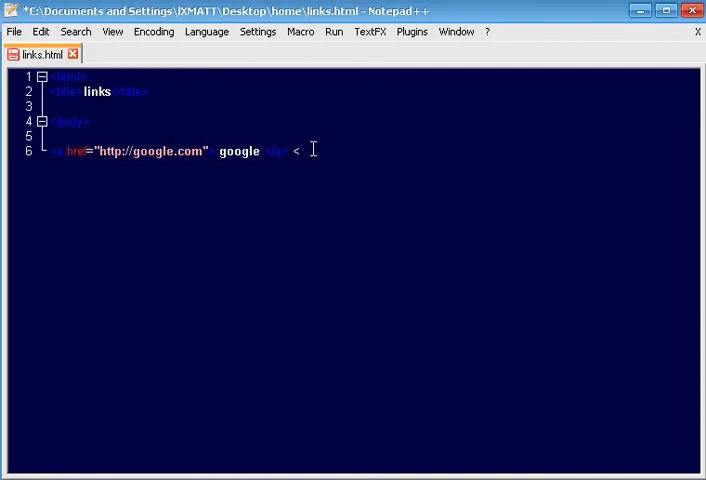
{"action": "type", "text": "br"}
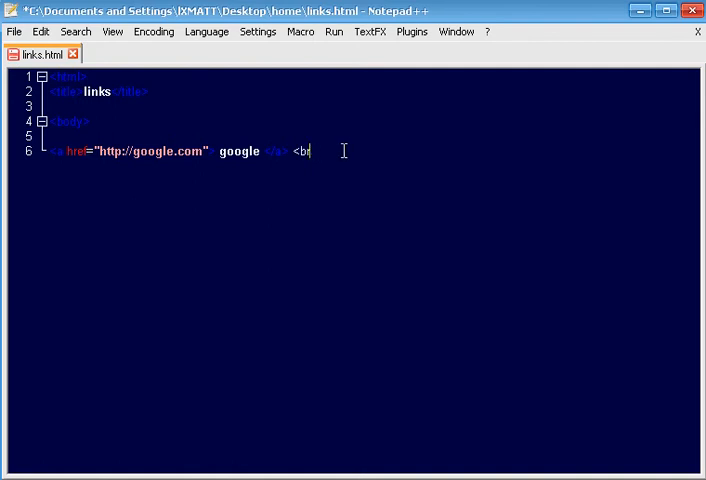
{"action": "type", "text": ">"}
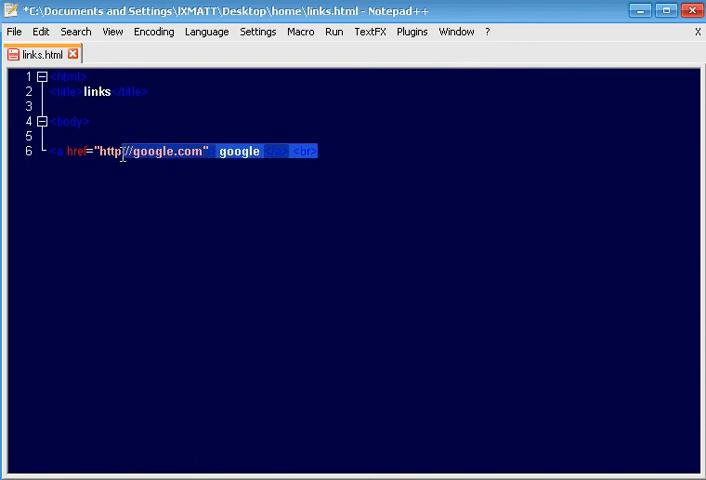
{"action": "left_click", "coordinate": [333, 151]}
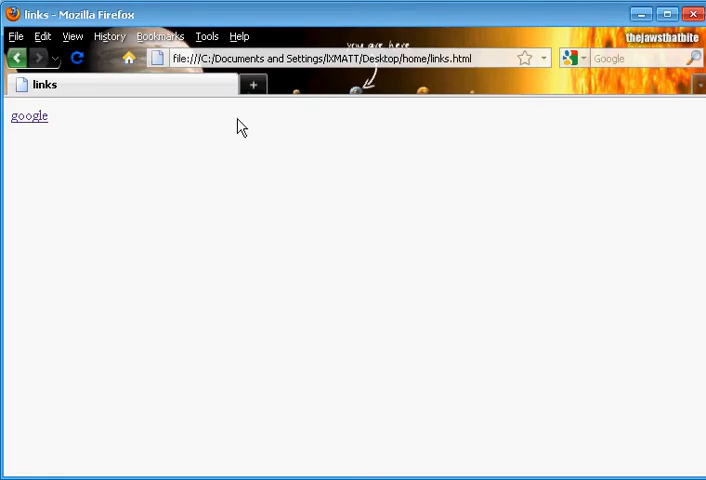
{"action": "mouse_move", "coordinate": [52, 306]}
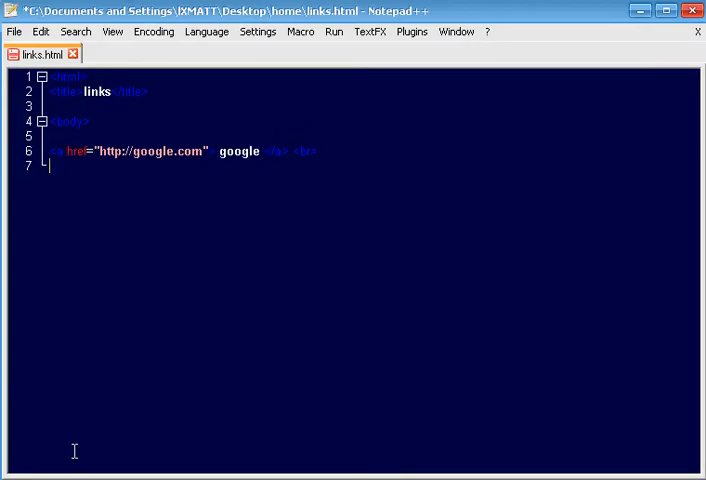
{"action": "type", "text": "<a href"}
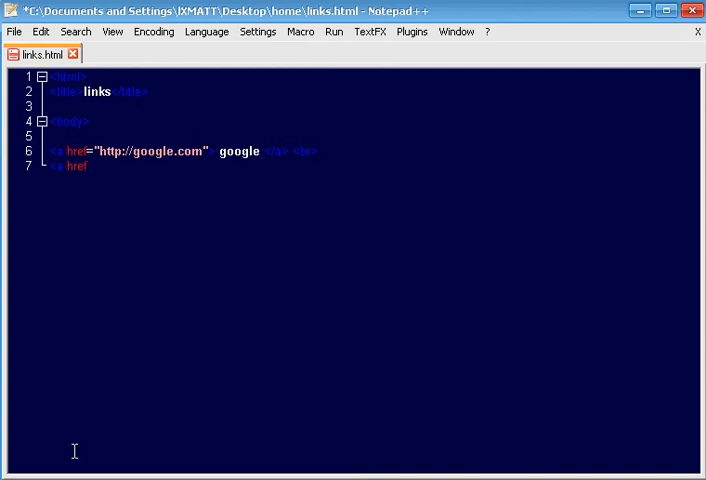
{"action": "type", "text": "=\""}
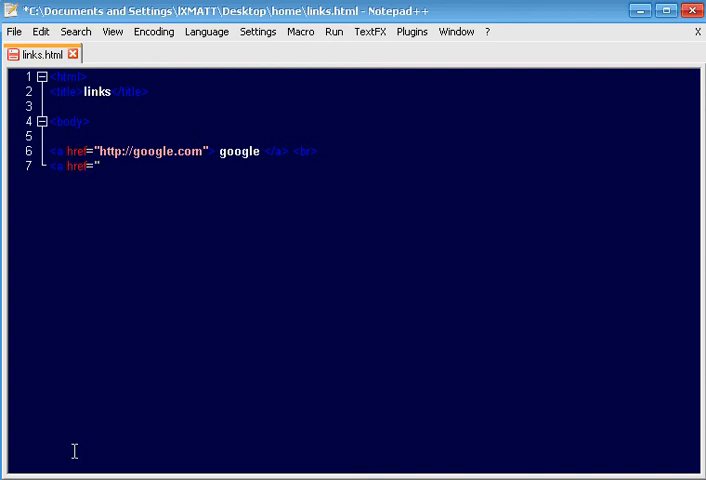
{"action": "type", "text": "h"}
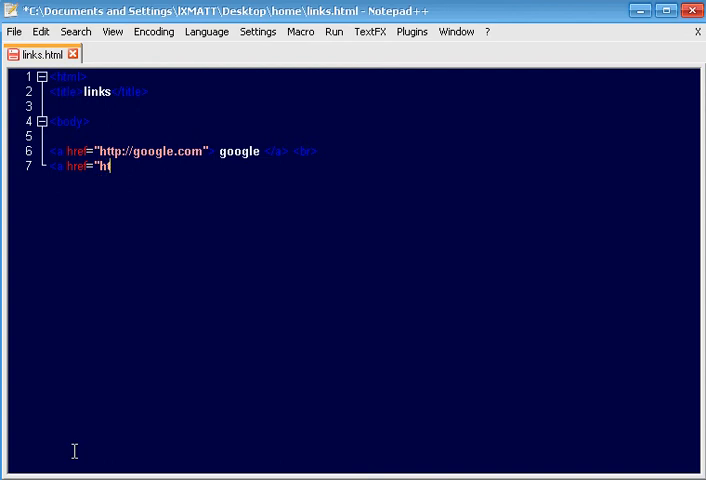
{"action": "type", "text": "tp:// a"}
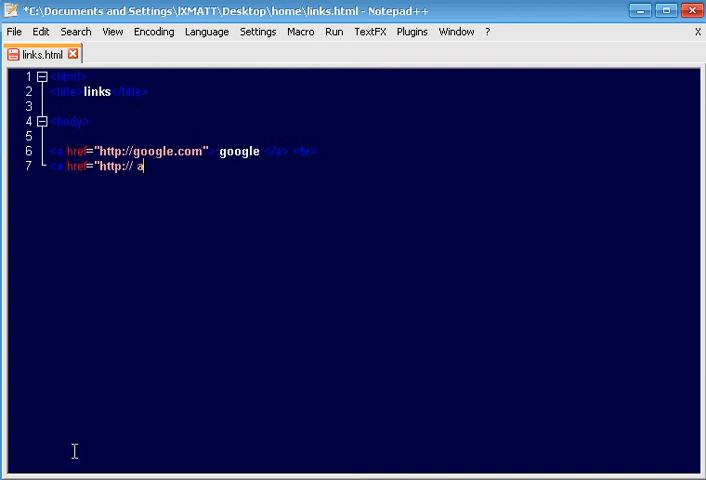
{"action": "key", "text": "BackSpace"}
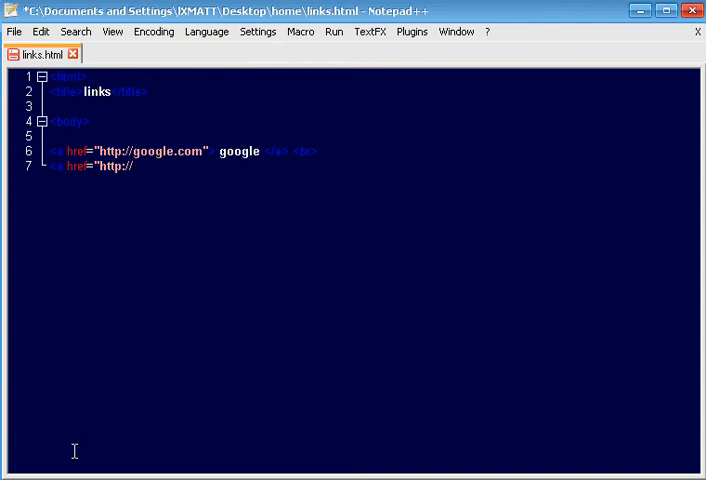
{"action": "type", "text": "\""}
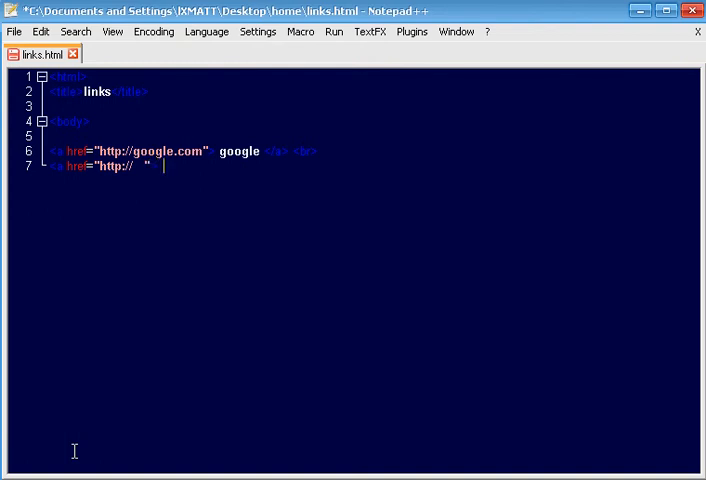
{"action": "type", "text": "<"}
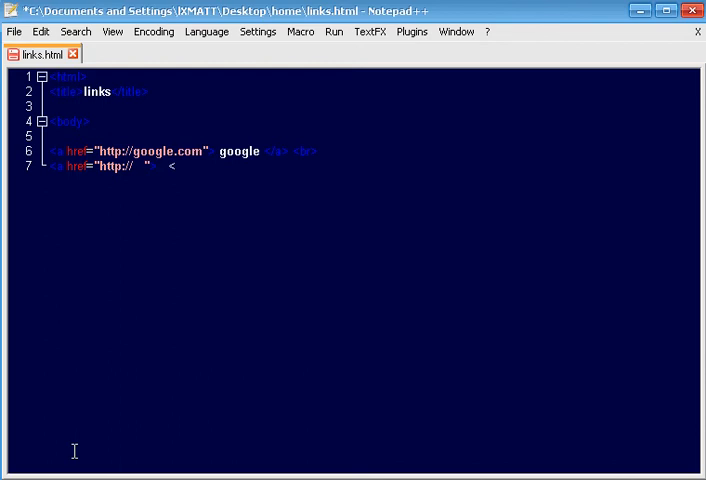
{"action": "type", "text": "/a"}
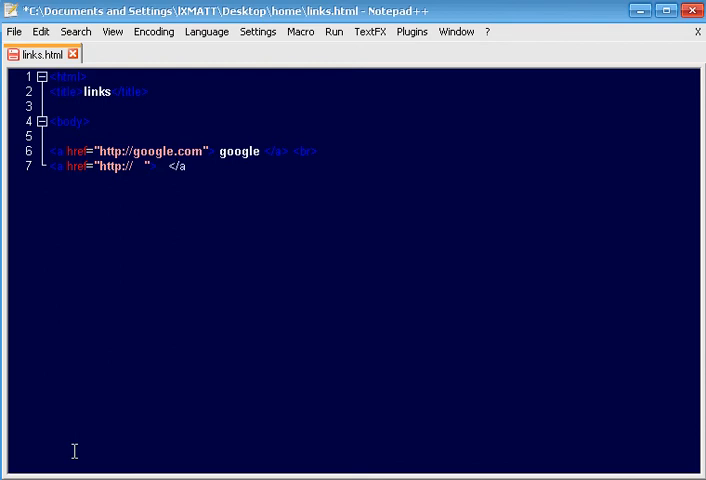
{"action": "type", "text": ">"}
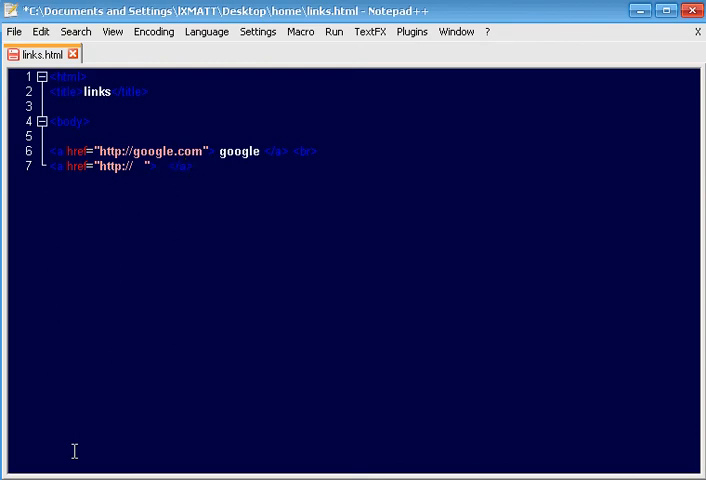
{"action": "type", "text": "<brb"}
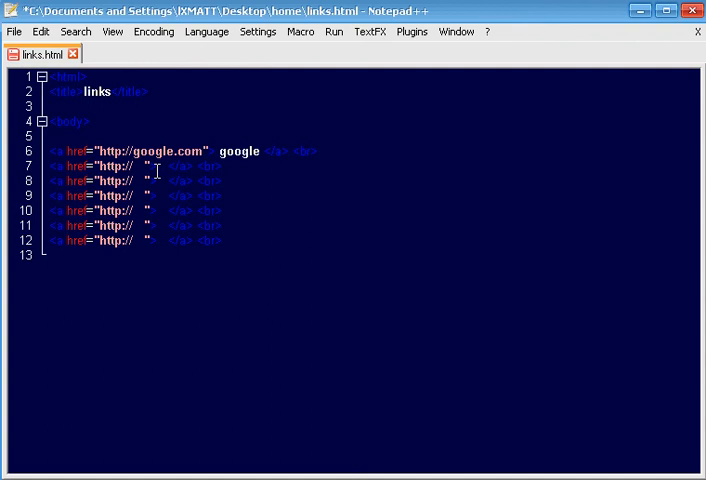
{"action": "type", "text": "youtube"}
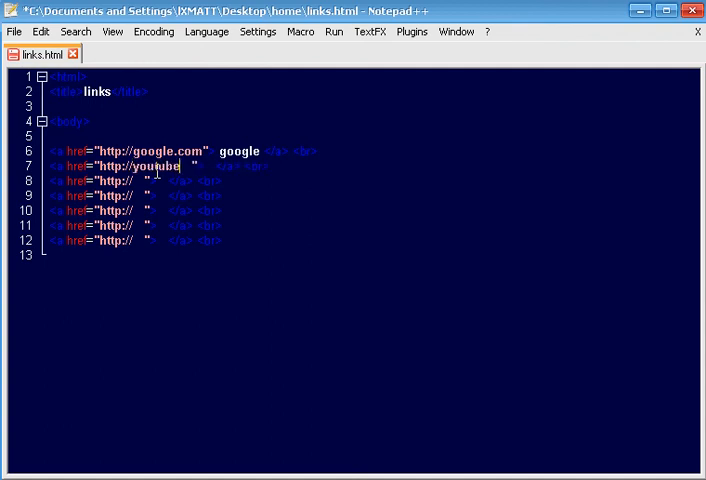
{"action": "type", "text": ".com"}
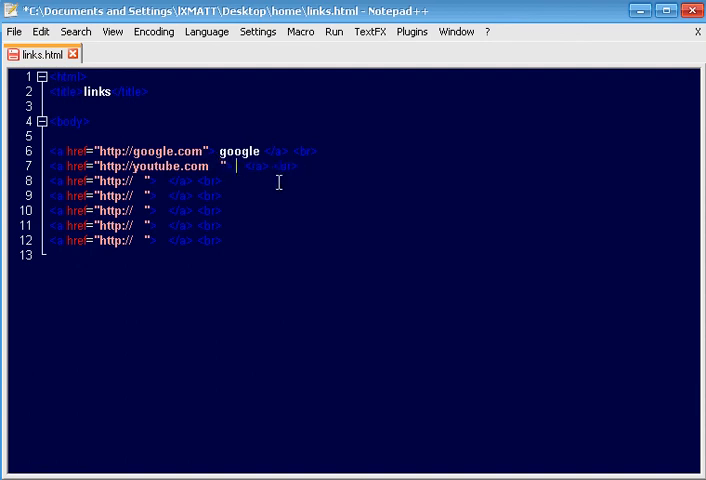
{"action": "type", "text": "youtube"}
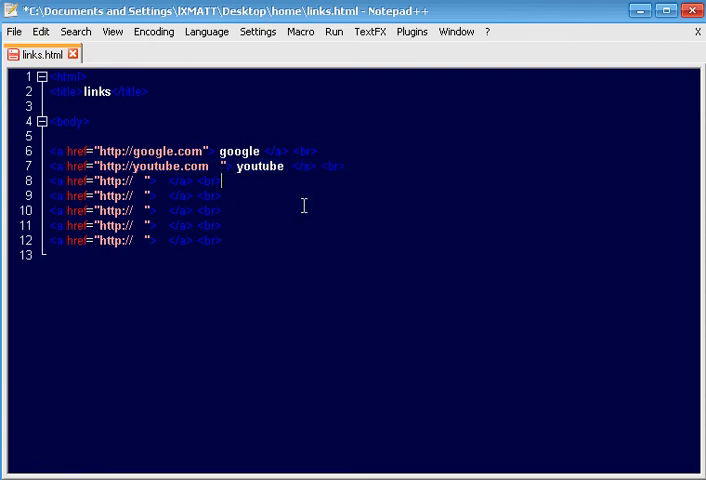
{"action": "double_click", "coordinate": [260, 166]}
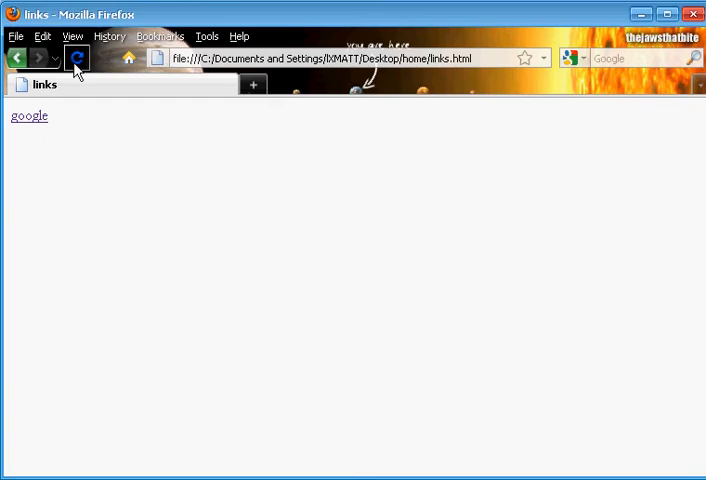
Reload links.html to show google and youtube on separate lines, test google, and return.
{"action": "left_click", "coordinate": [77, 57]}
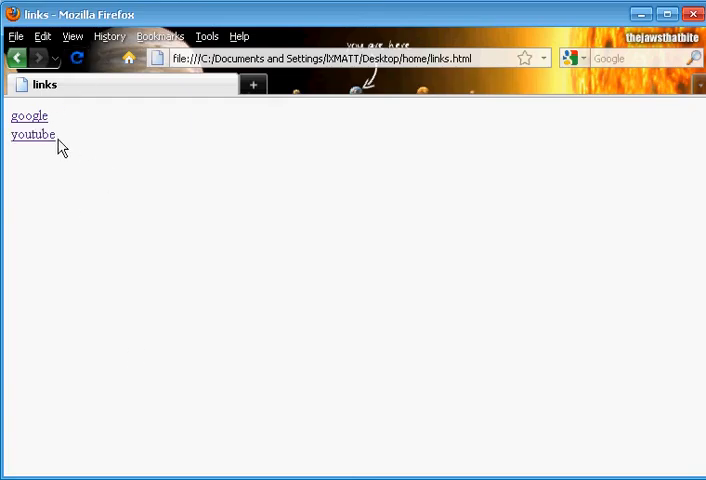
{"action": "left_click", "coordinate": [28, 116]}
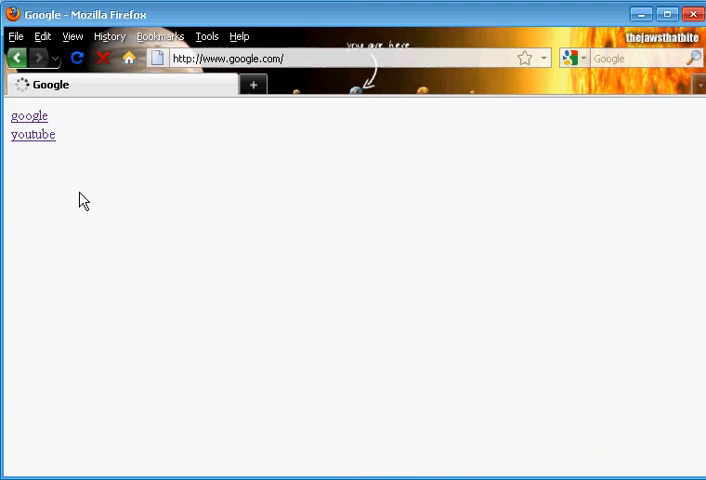
{"action": "left_click", "coordinate": [32, 134]}
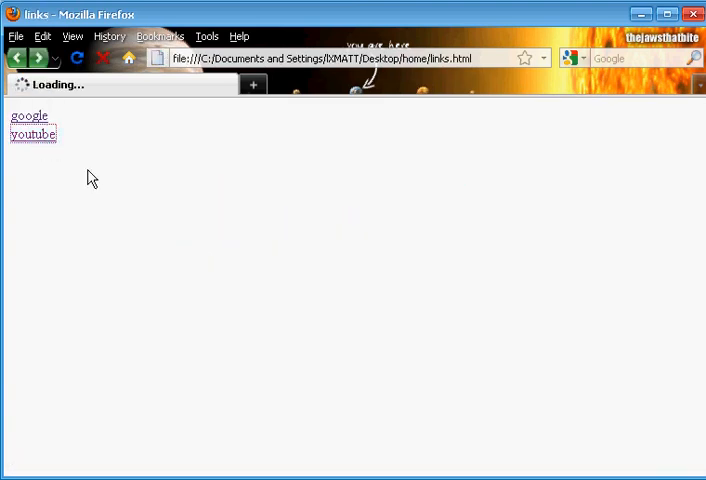
{"action": "left_click", "coordinate": [32, 134]}
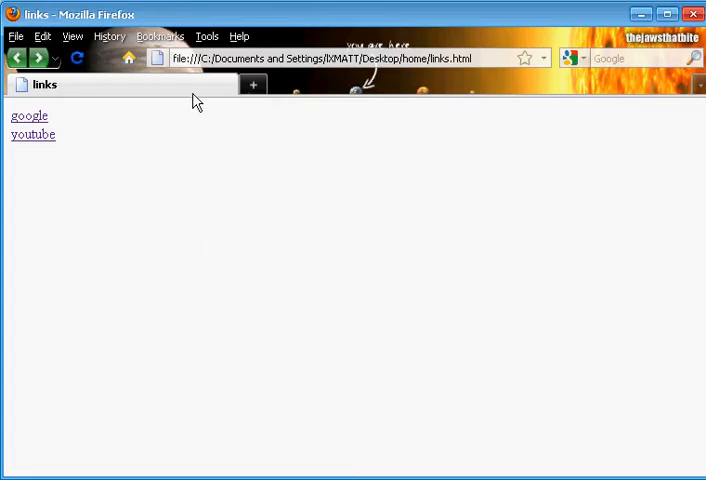
{"action": "mouse_move", "coordinate": [33, 135]}
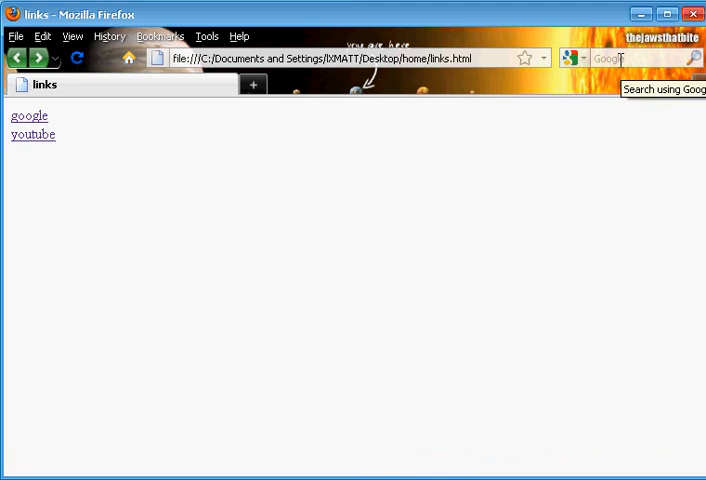
{"action": "mouse_move", "coordinate": [310, 399]}
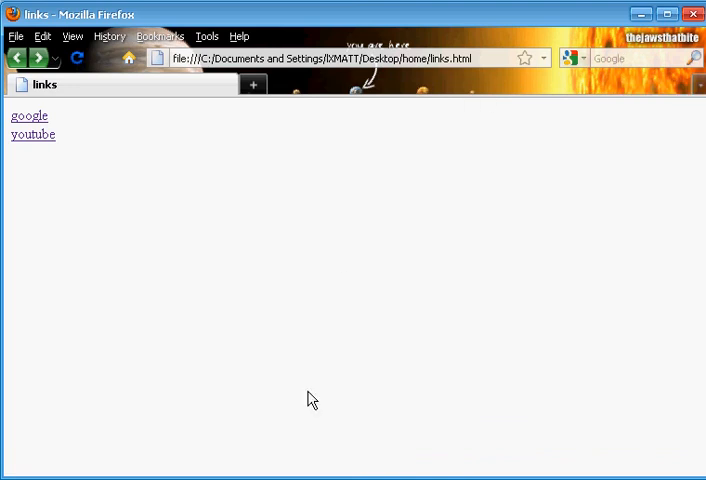